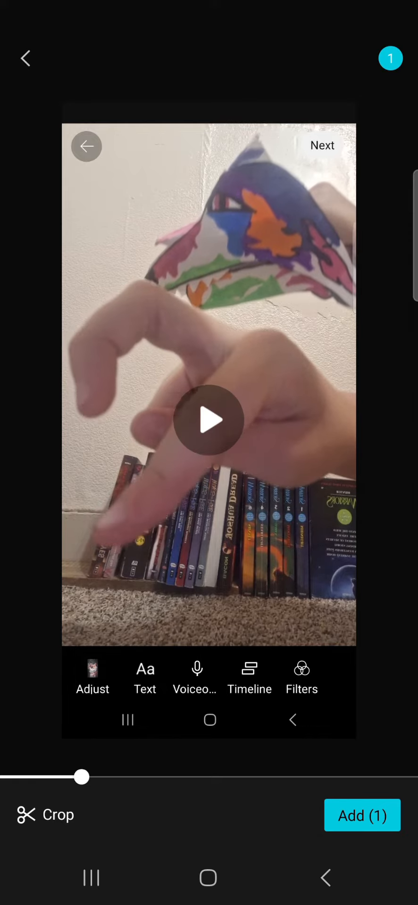
Add the selected puppet clip to a new CapCut project.
{"action": "left_click", "coordinate": [362, 814]}
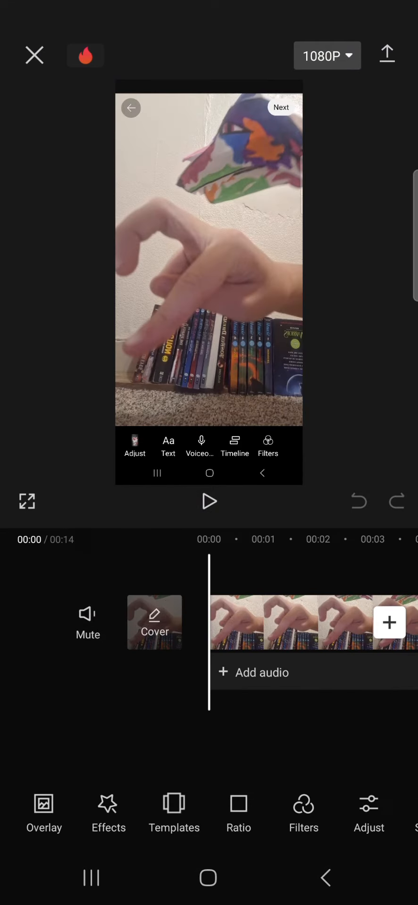
Switch to a landscape ratio with the puppet clip on the right half, then save and exit.
{"action": "left_click", "coordinate": [237, 814]}
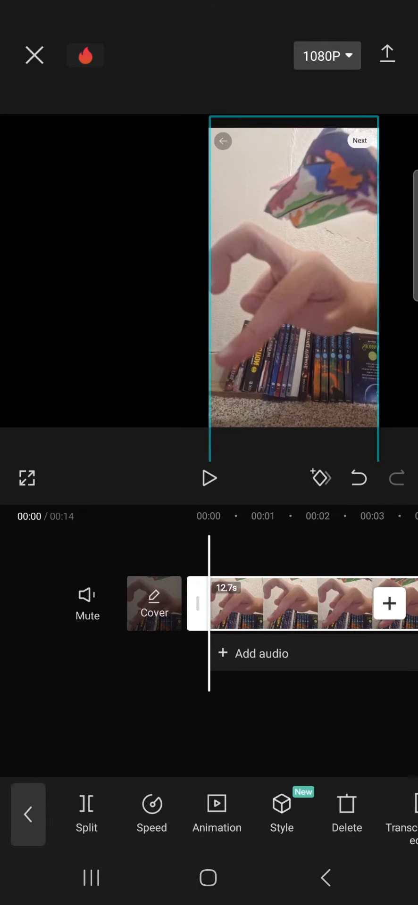
{"action": "left_click", "coordinate": [34, 55]}
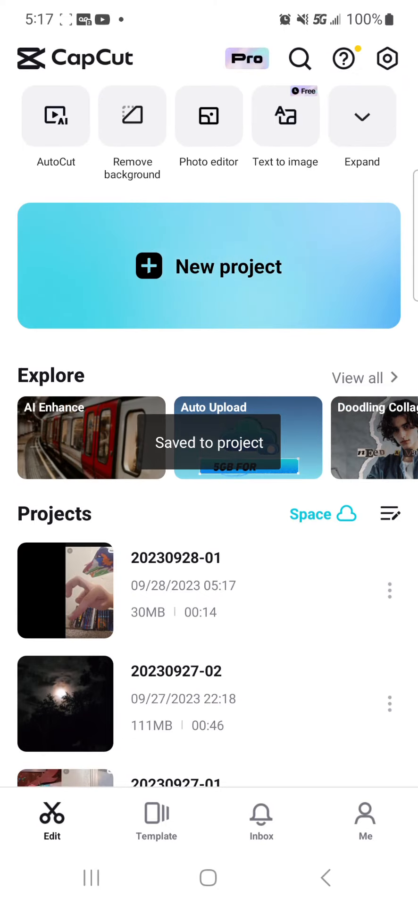
{"action": "left_click", "coordinate": [65, 590]}
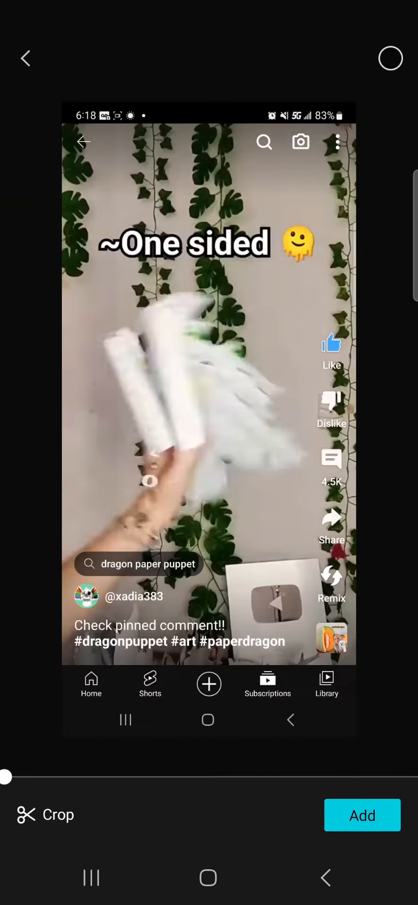
Add the dragon puppet Shorts clip as a left-half overlay and review the duet playback.
{"action": "left_click", "coordinate": [362, 815]}
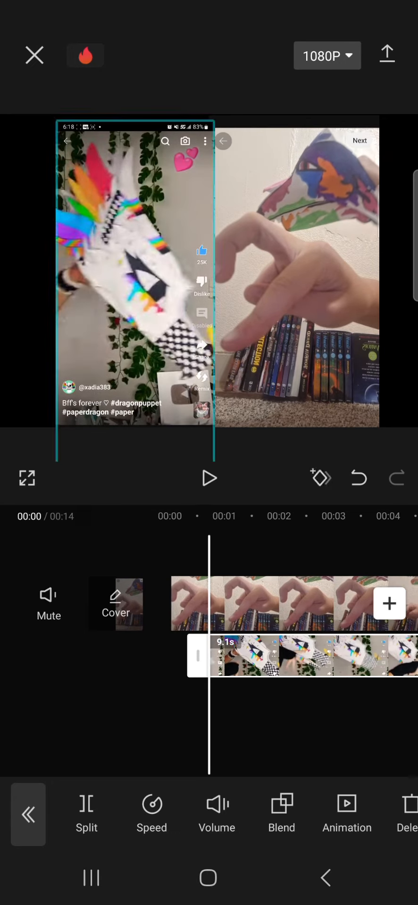
{"action": "left_click", "coordinate": [209, 478]}
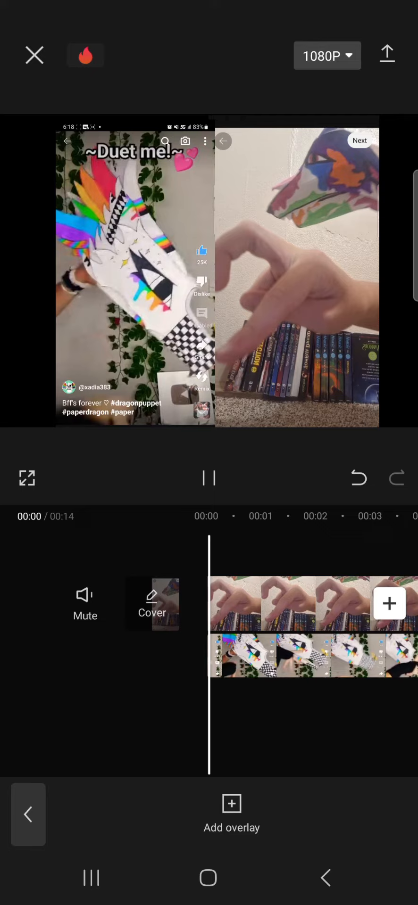
{"action": "left_click", "coordinate": [207, 478]}
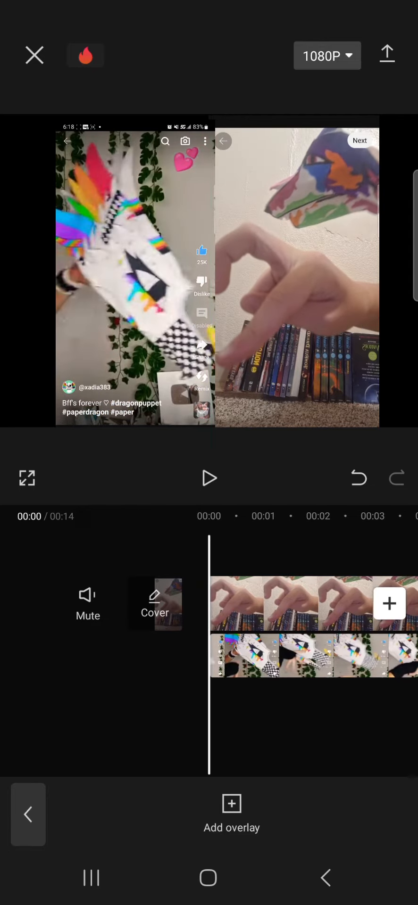